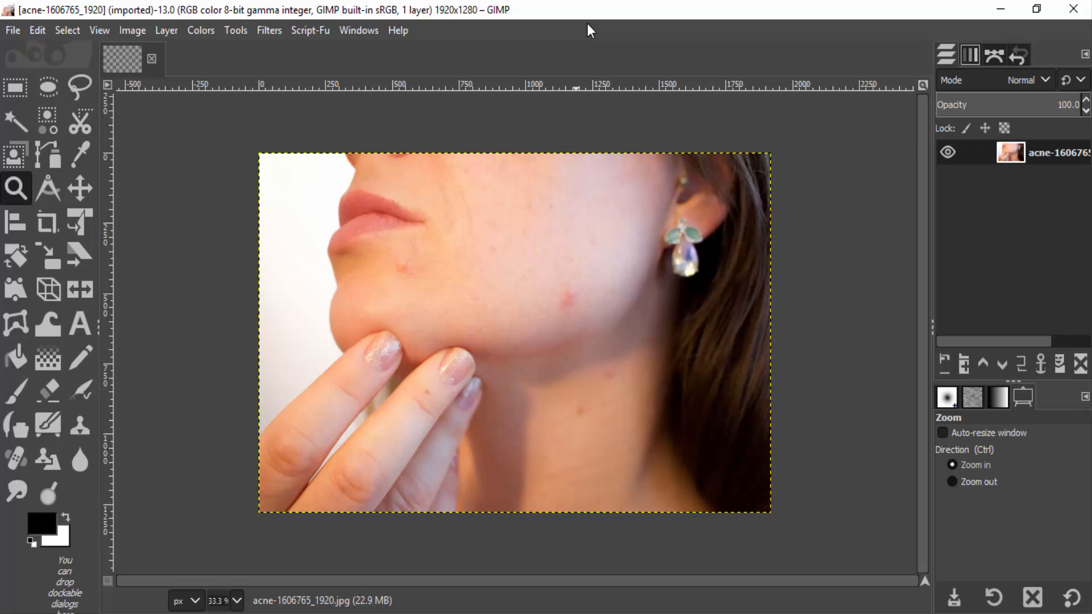
mouse_move(65, 321)
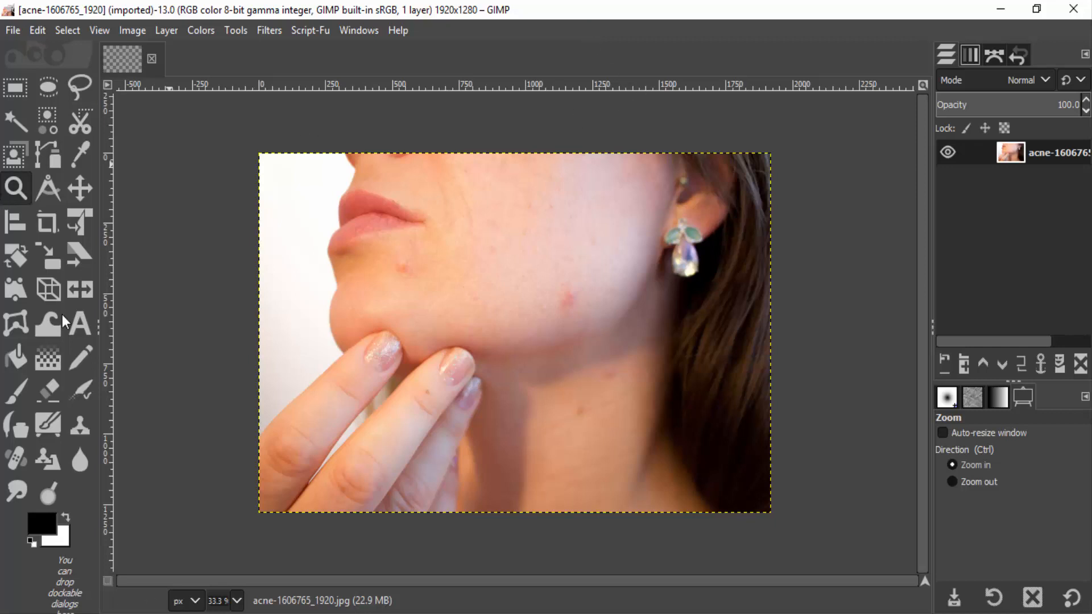
mouse_move(16, 458)
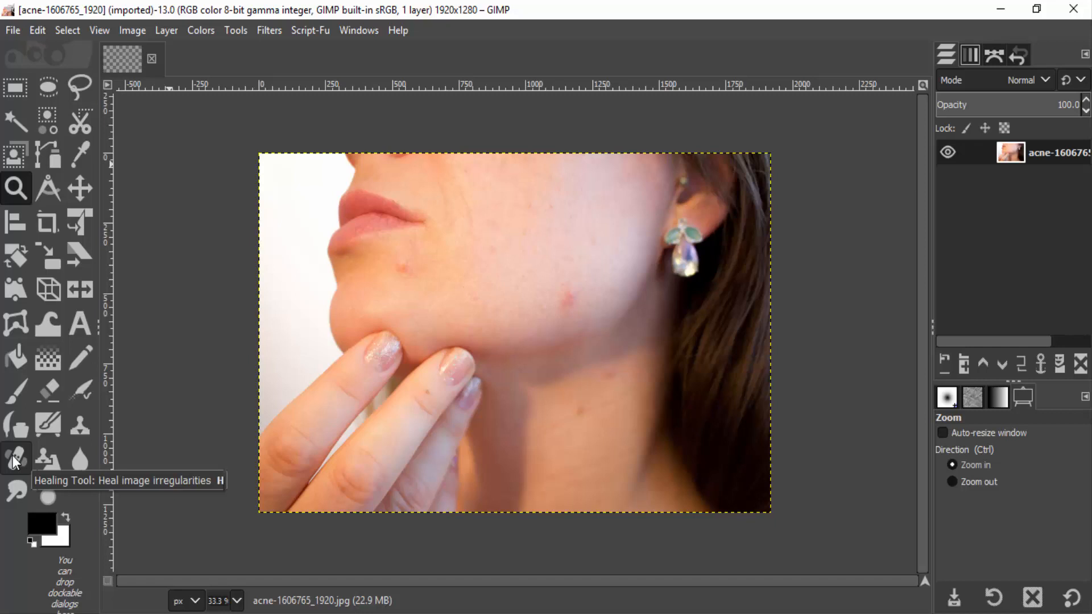
- Switch to the Healing tool to prepare for repairing skin blemishes
click(16, 459)
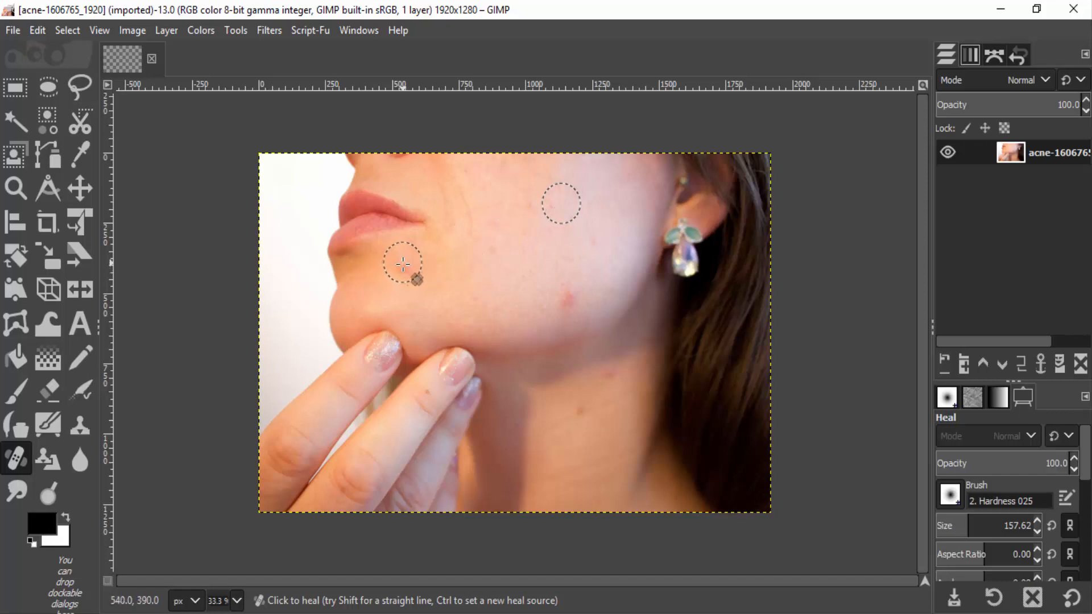
- Heal the red acne spots below the lip, on the cheek and on the neck
click(401, 265)
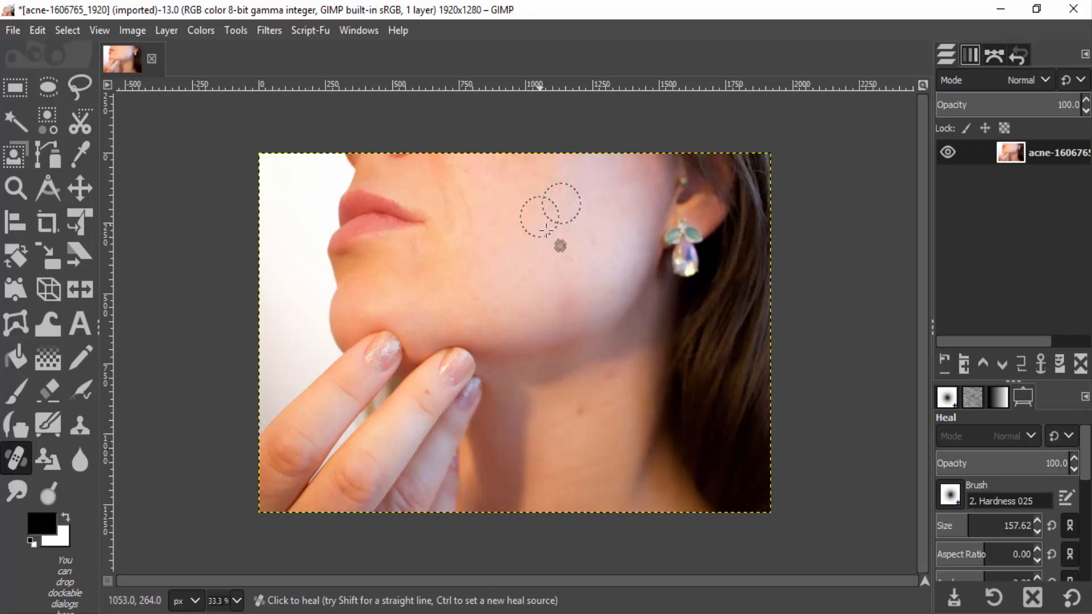
click(581, 435)
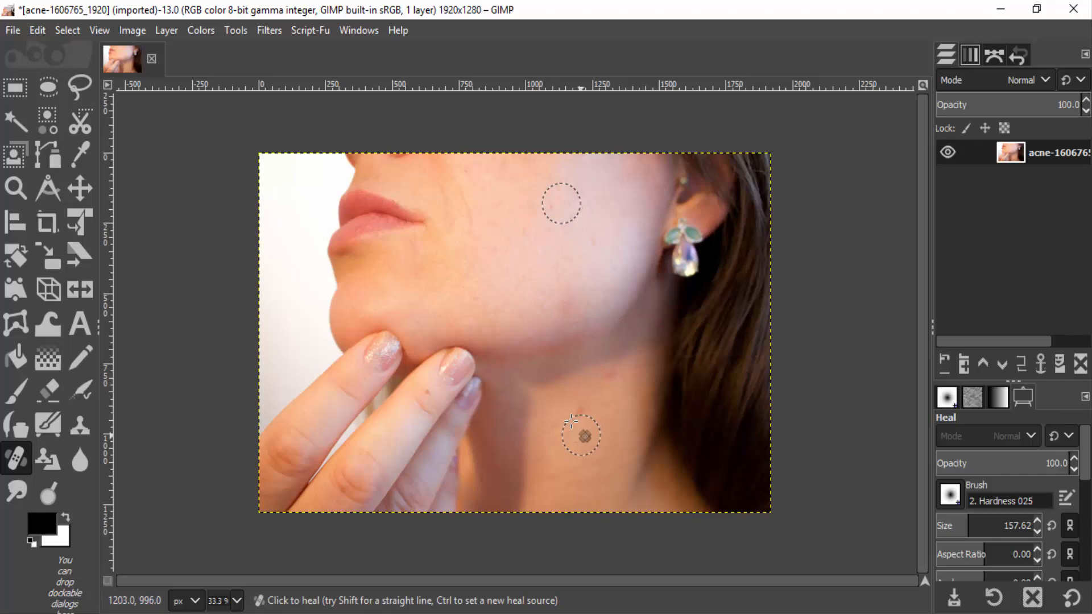
mouse_move(608, 379)
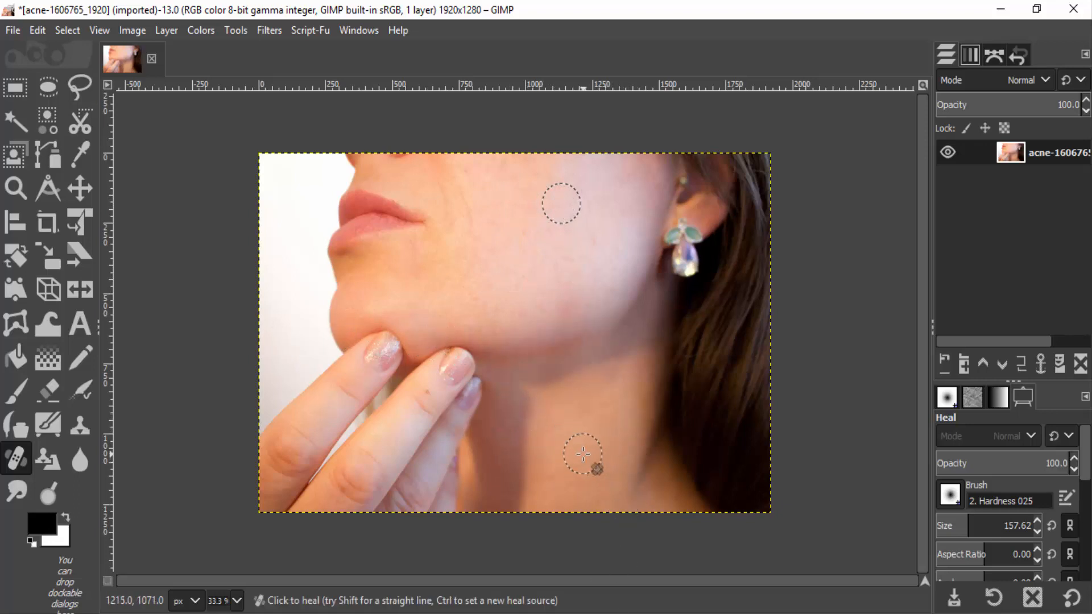
mouse_move(583, 434)
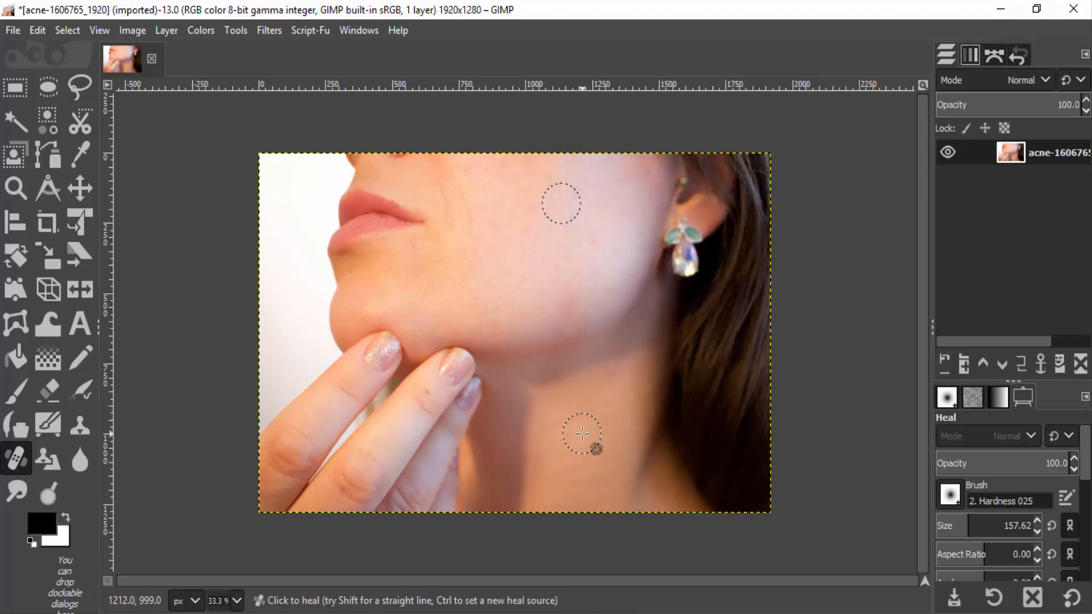
click(582, 434)
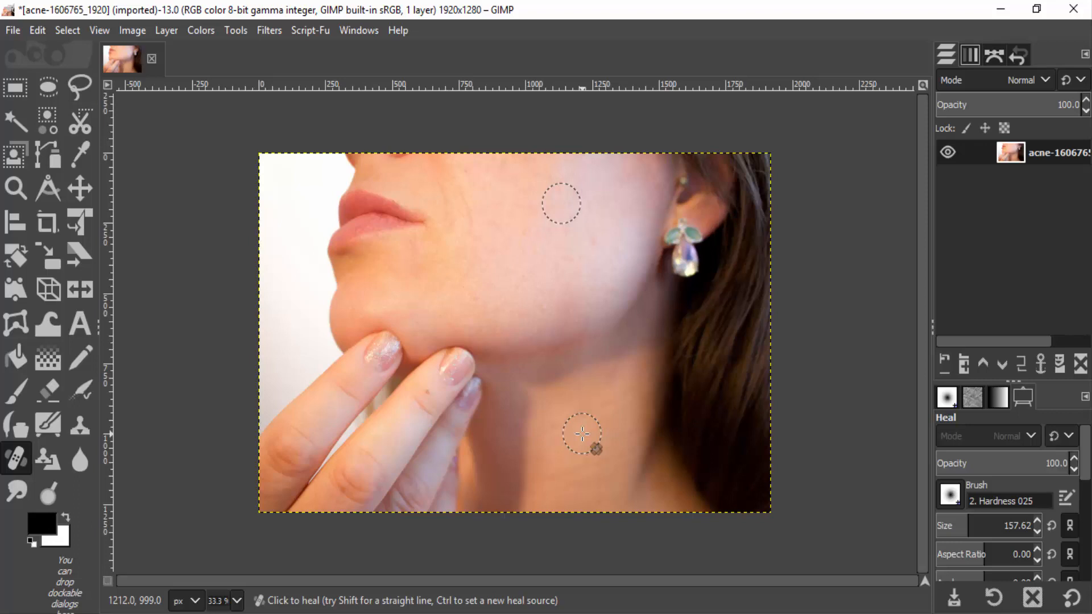